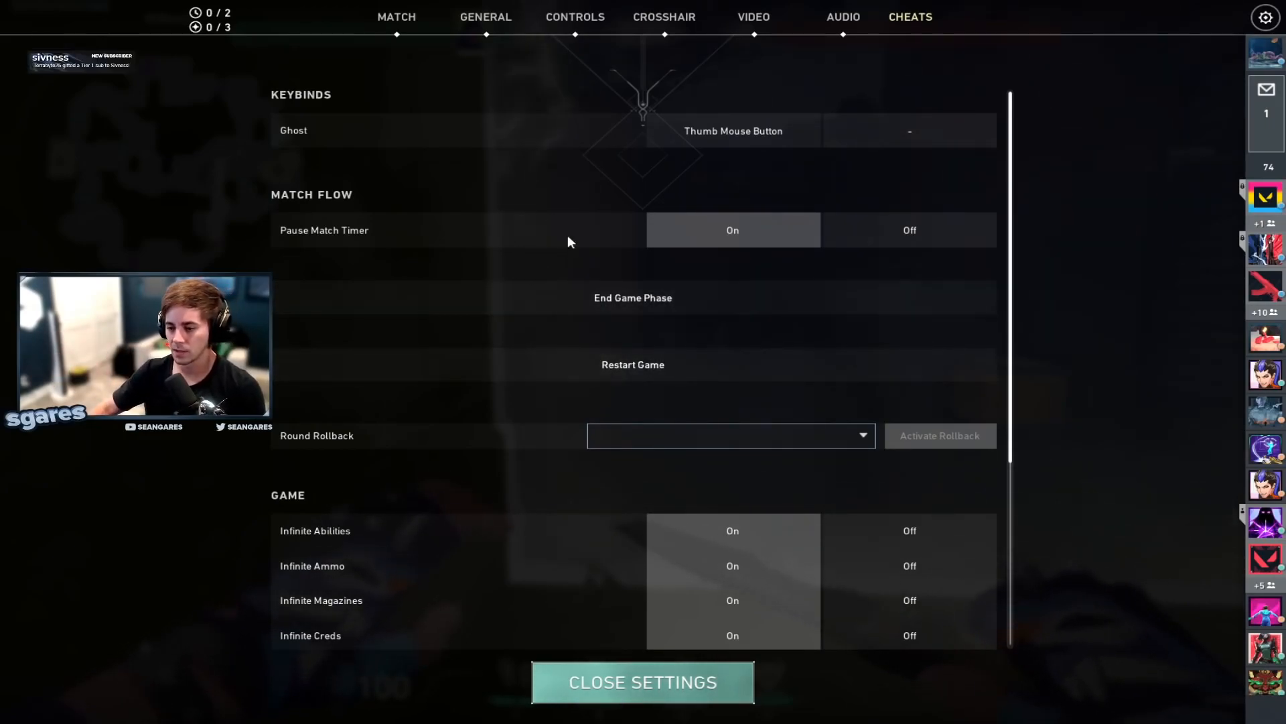
mouse_move(305, 302)
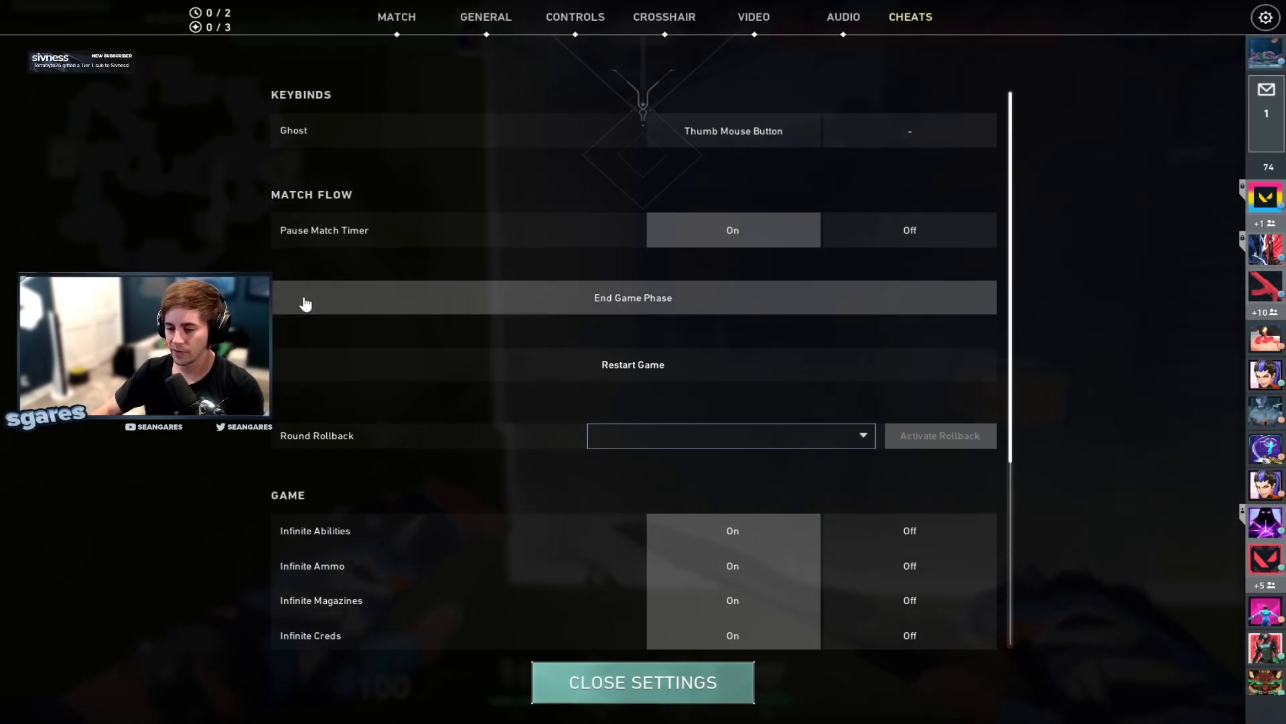
mouse_move(299, 281)
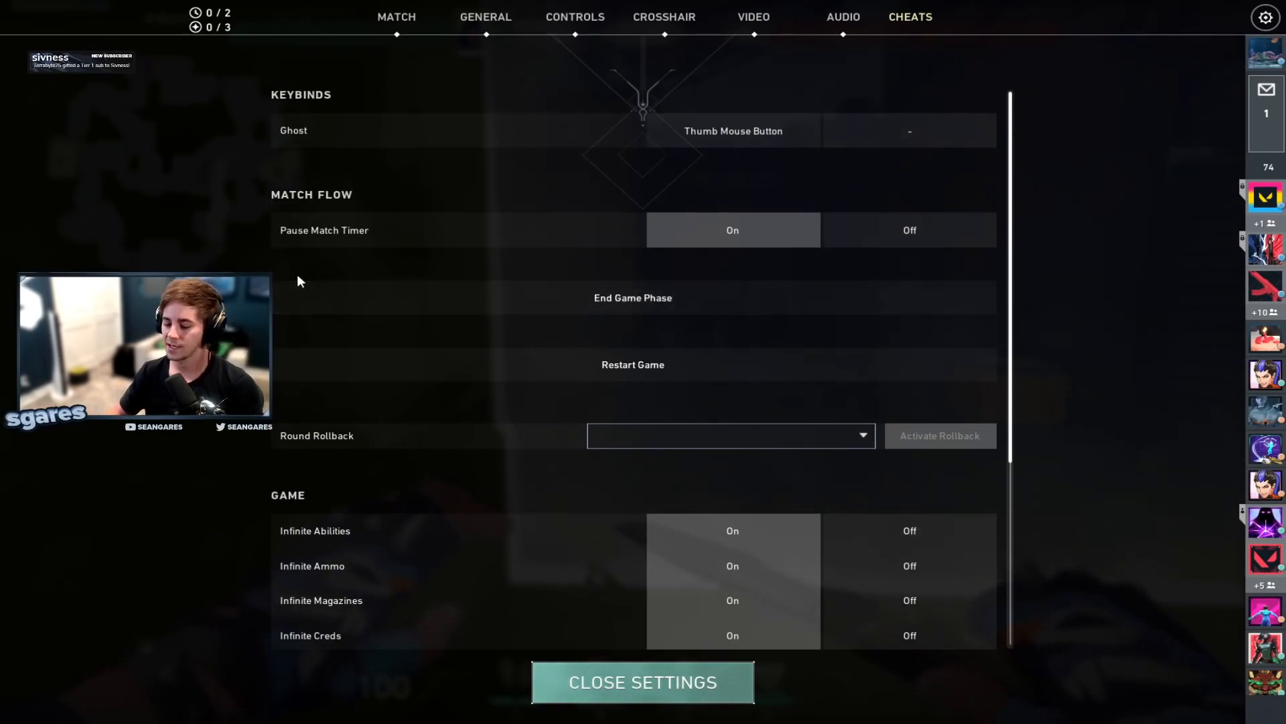